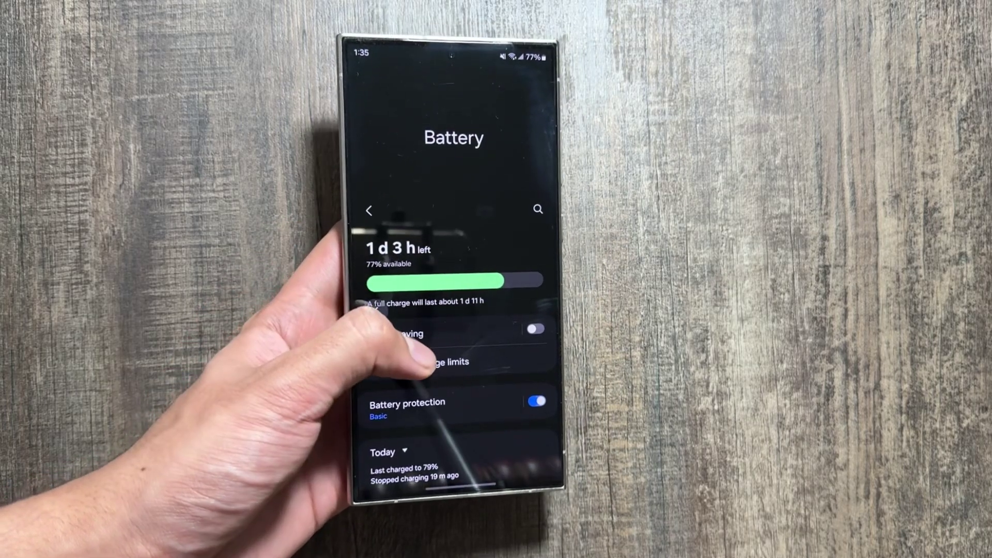
# - Leave Battery settings and bring up Galaxy Store's featured apps page
pyautogui.click(370, 209)
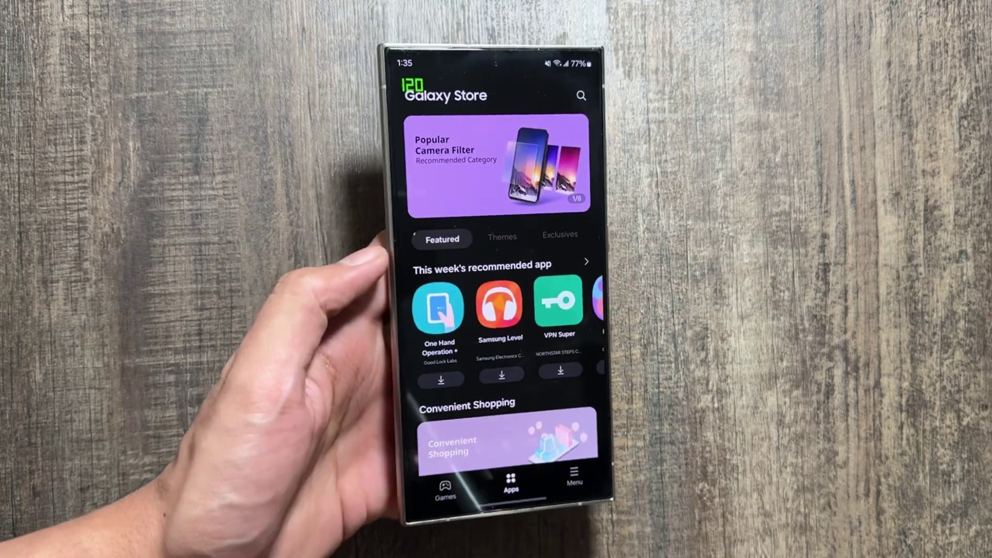
pyautogui.scroll(-3)
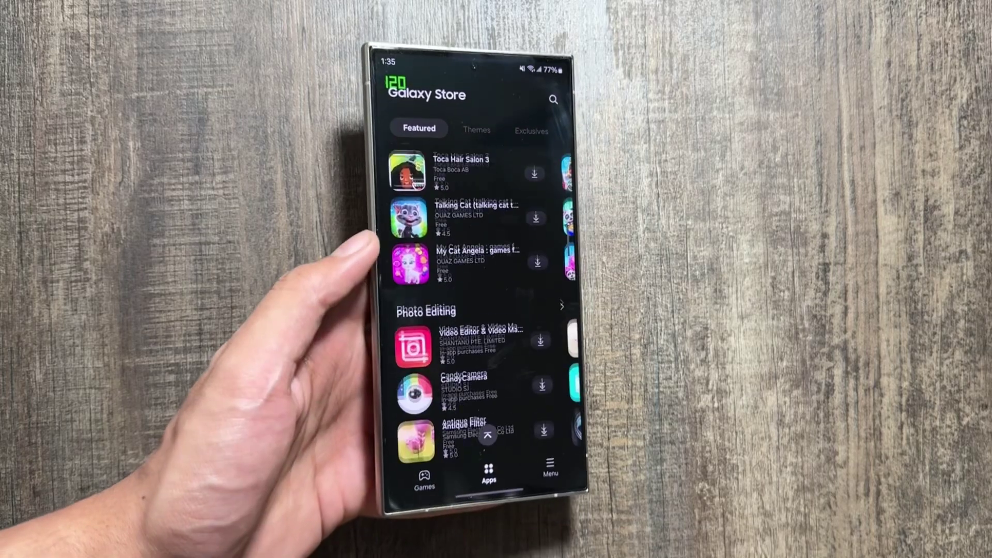
pyautogui.scroll(-3)
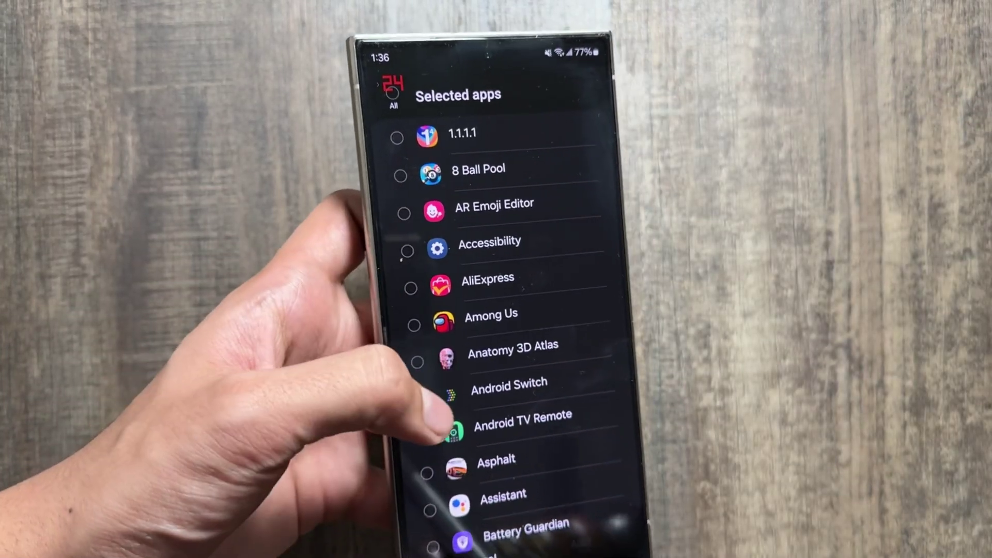
# - Scroll through the Selected apps list to reach Clock and Settings
pyautogui.scroll(-3)
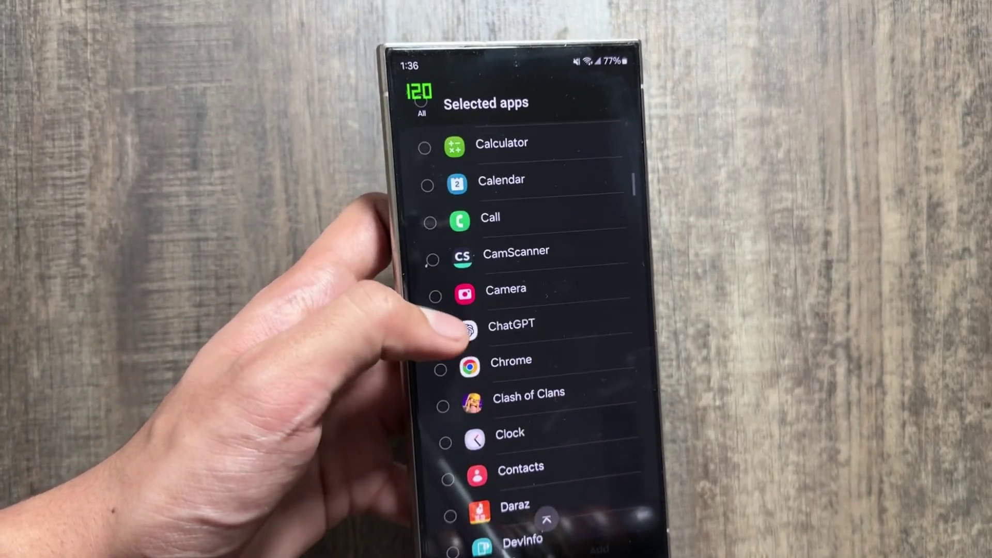
pyautogui.scroll(-3)
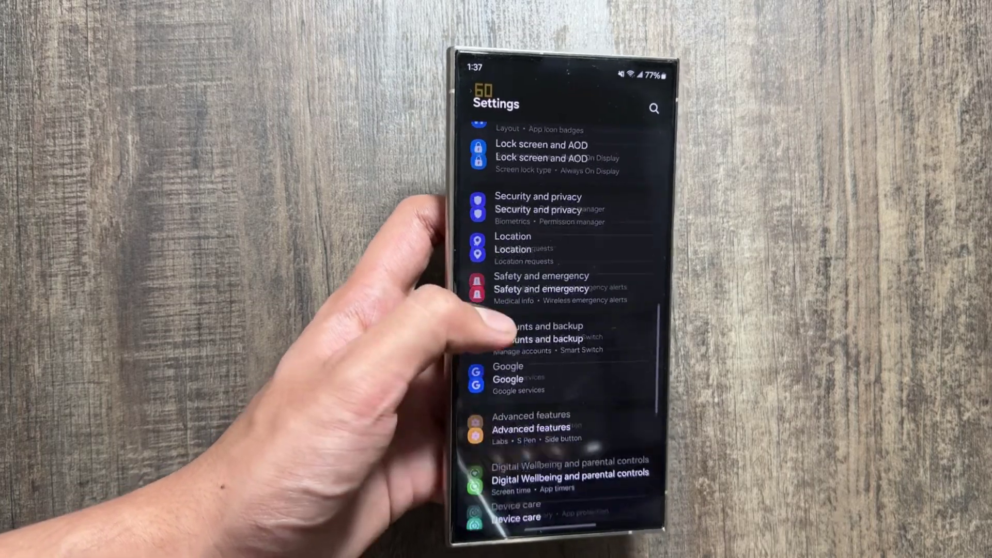
# - Scroll the Settings main menu while checking the refresh rate counter shows 60 Hz
pyautogui.scroll(-3)
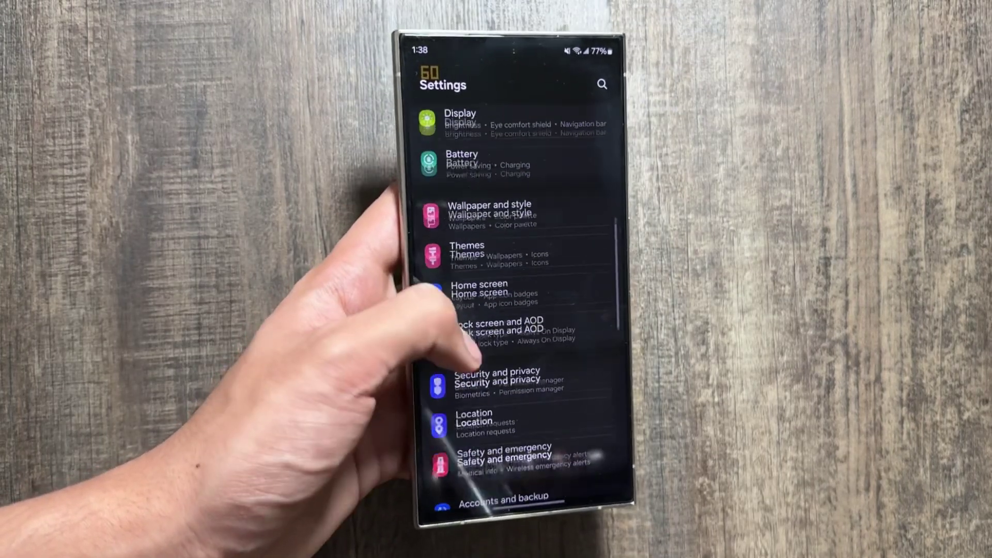
pyautogui.scroll(-3)
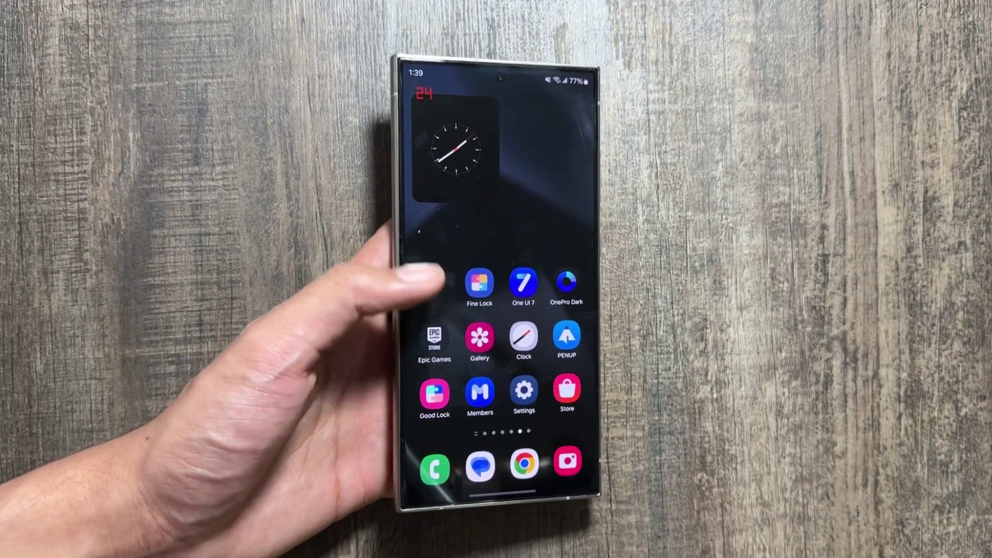
# - Turn off Battery Guardian's standard refresh rate apps toggle
pyautogui.click(479, 285)
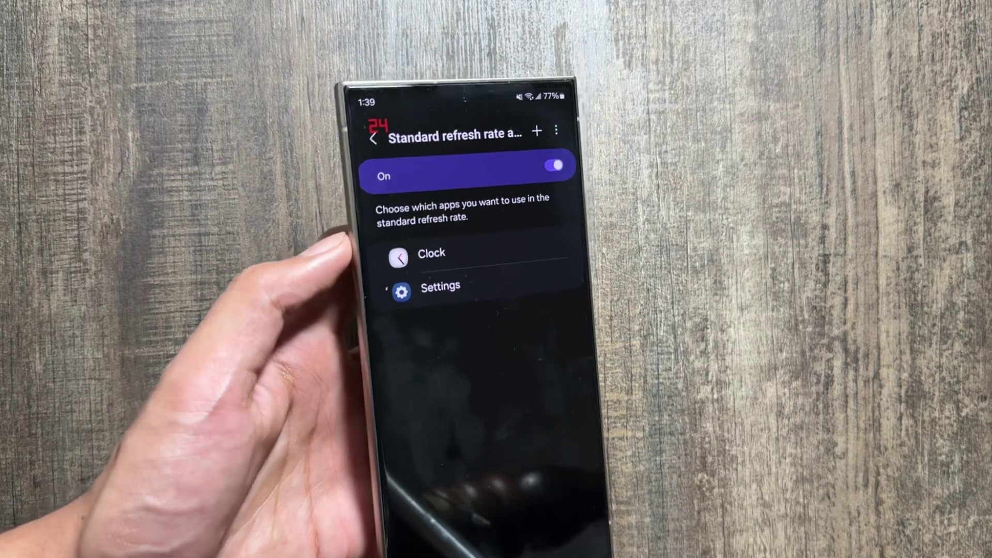
pyautogui.click(555, 164)
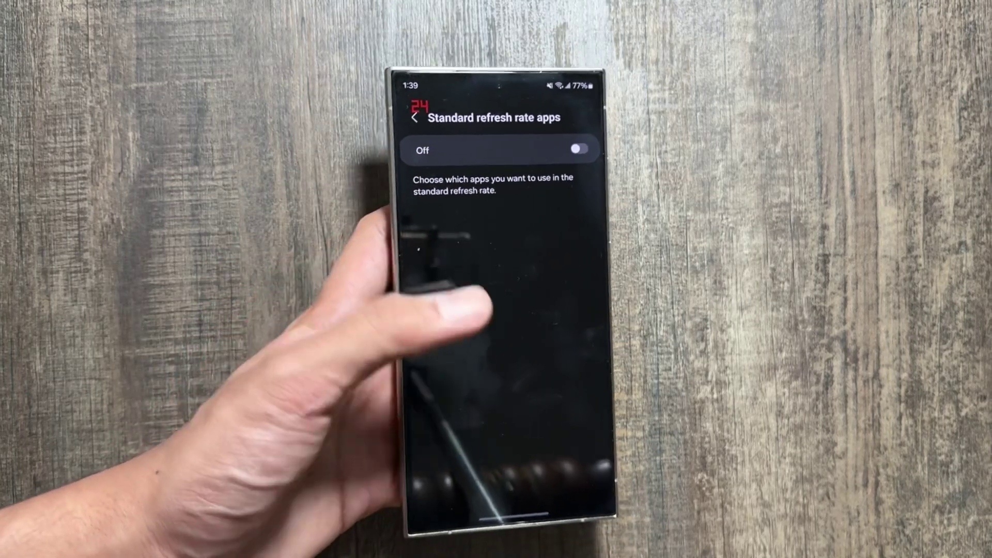